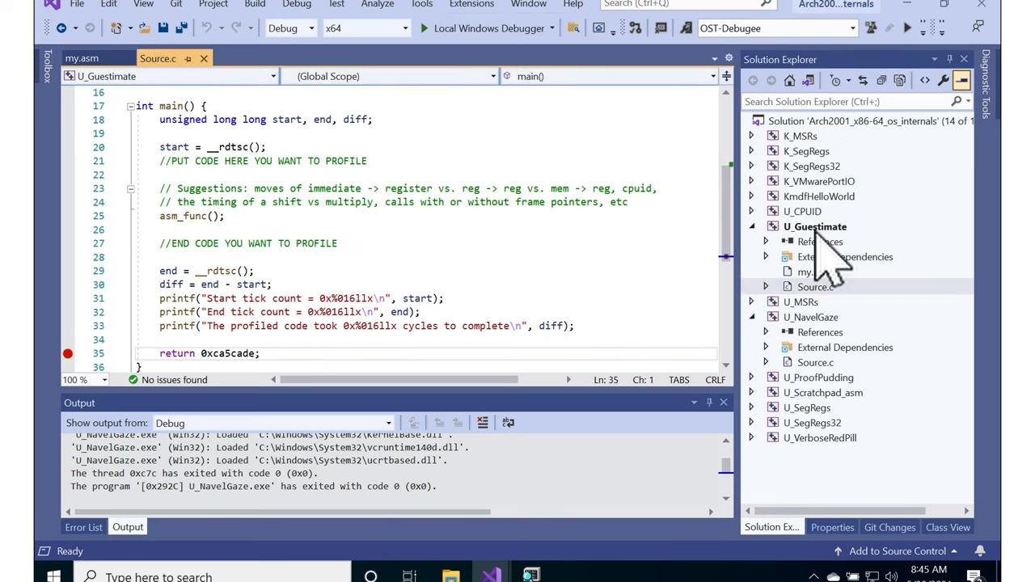
Step: Review the U_Guestimate project's asm_func declaration and return to its C source
right_click(815, 226)
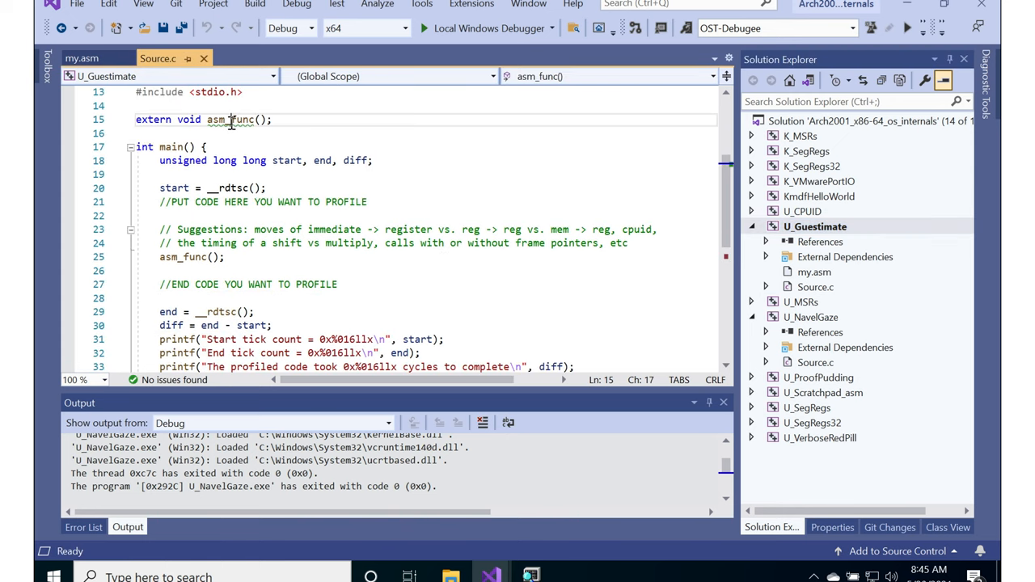
click(81, 58)
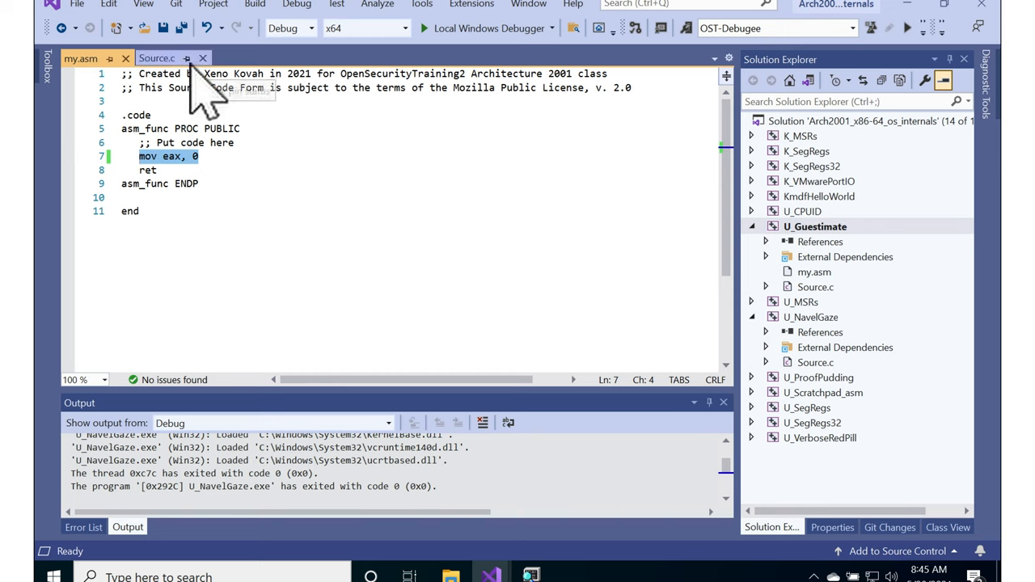
mouse_move(157, 58)
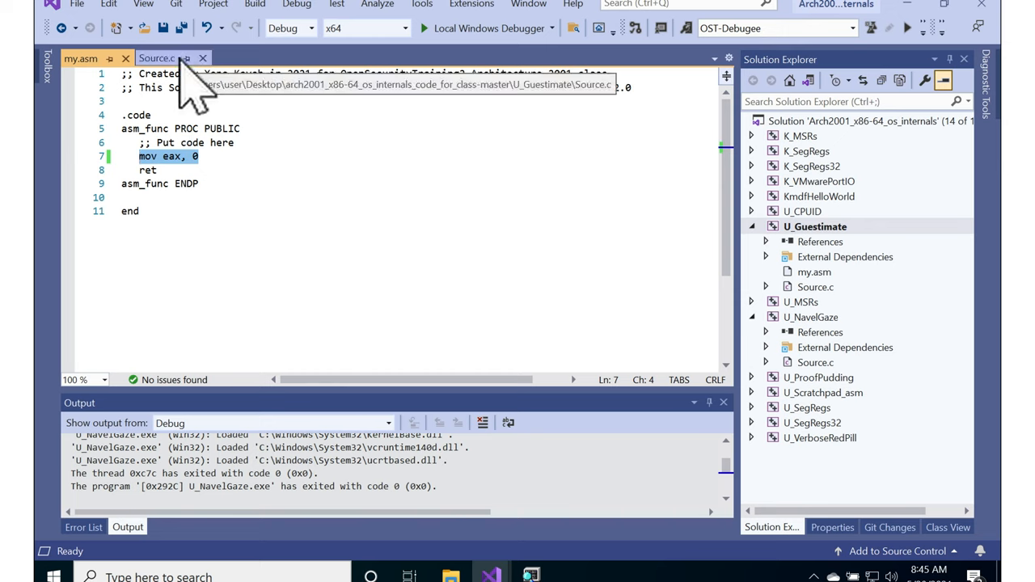
click(155, 59)
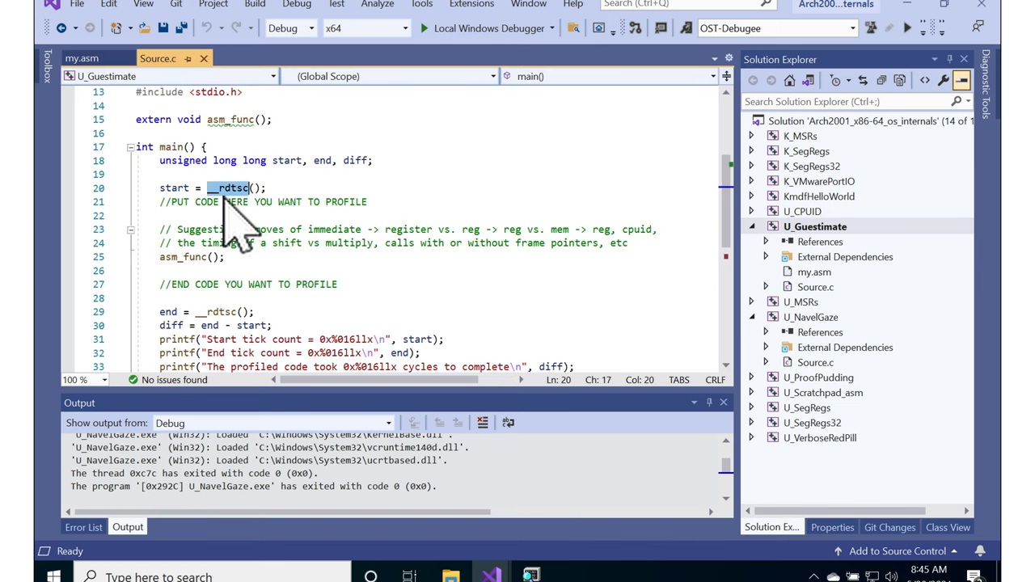
mouse_move(255, 230)
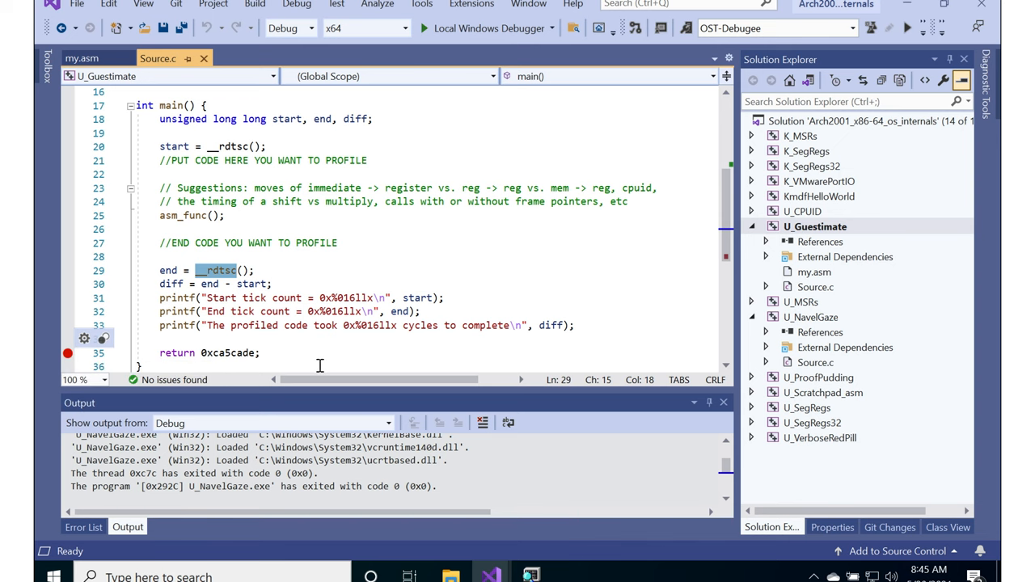
Step: Run U_Guestimate under the debugger twice, comparing cycle counts of about 0x2402 and 0x2408
click(488, 29)
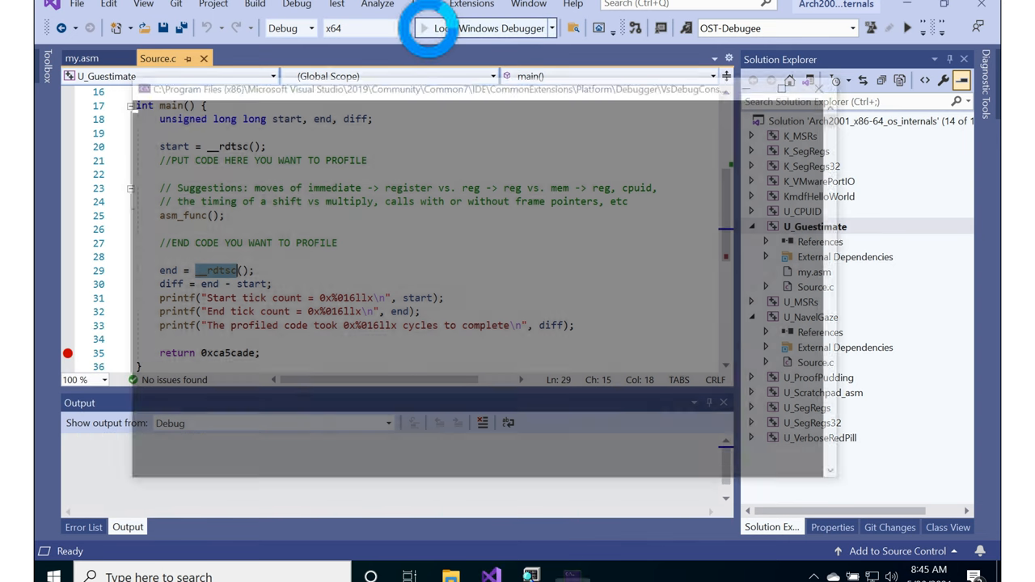
click(422, 27)
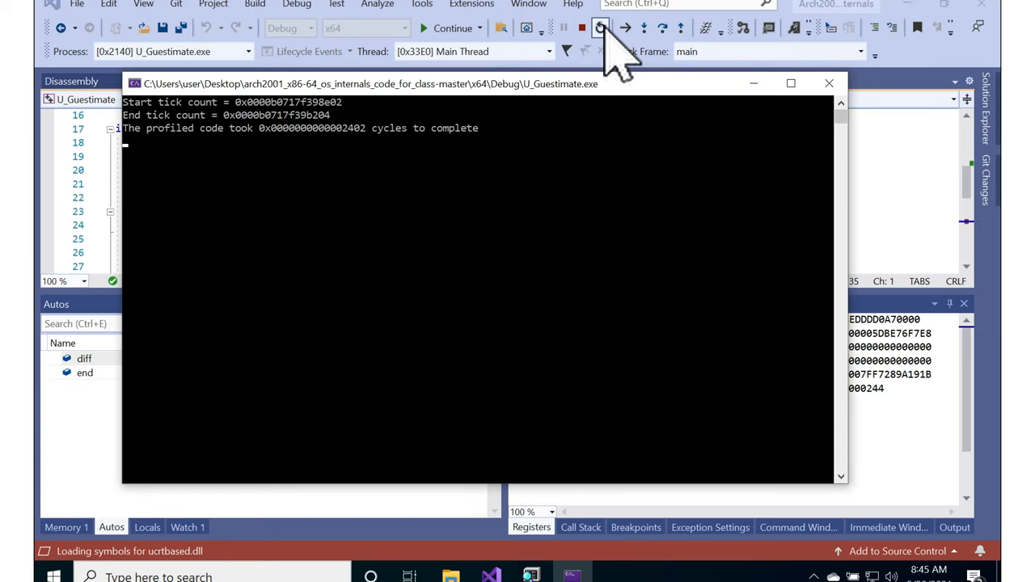
click(600, 28)
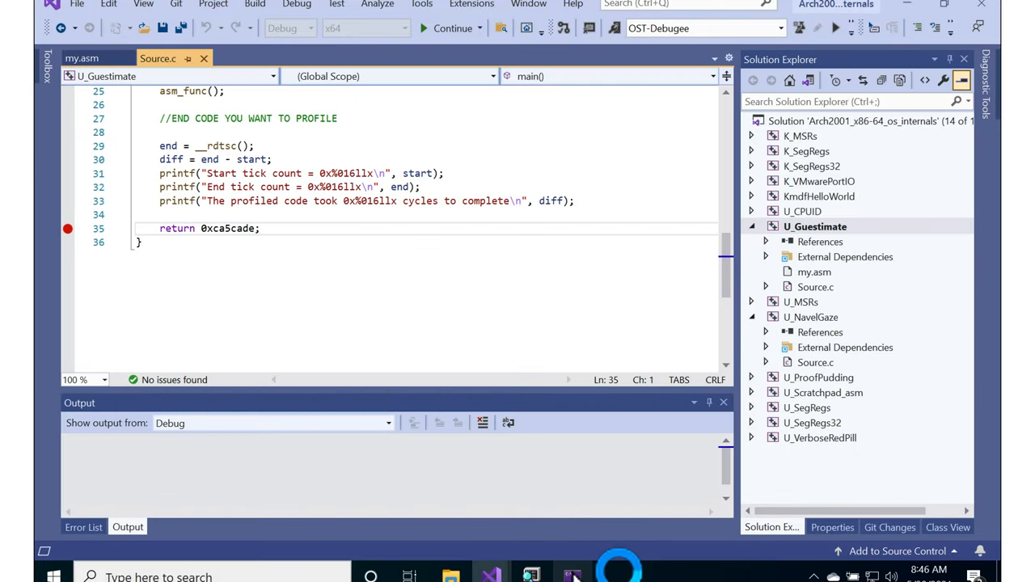
click(424, 28)
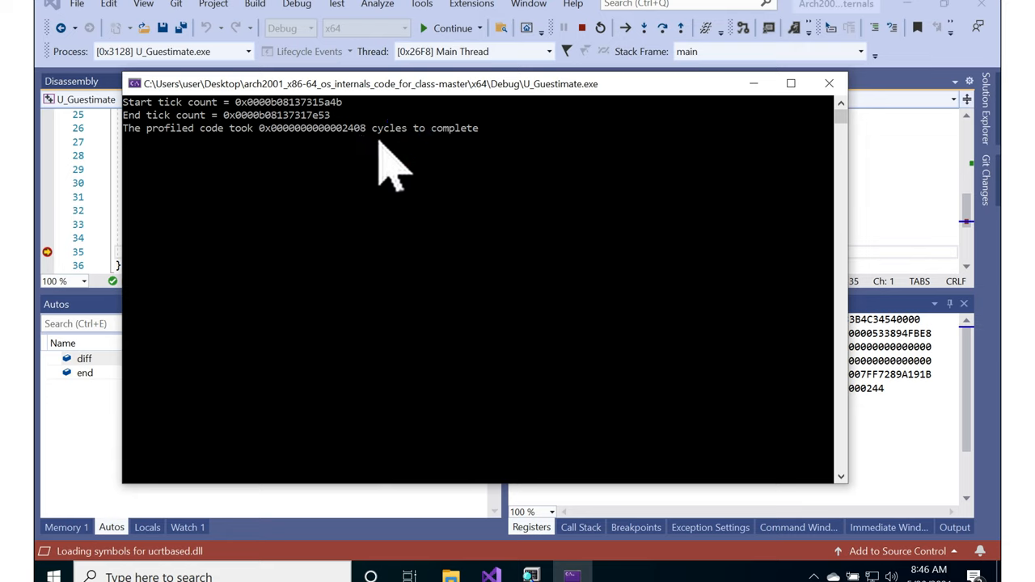
mouse_move(372, 159)
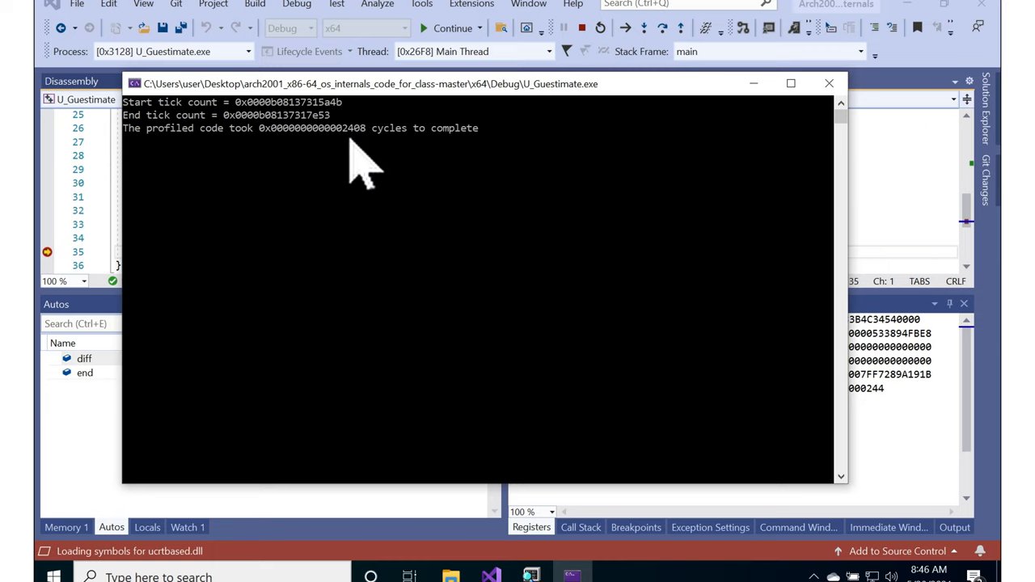
mouse_move(347, 158)
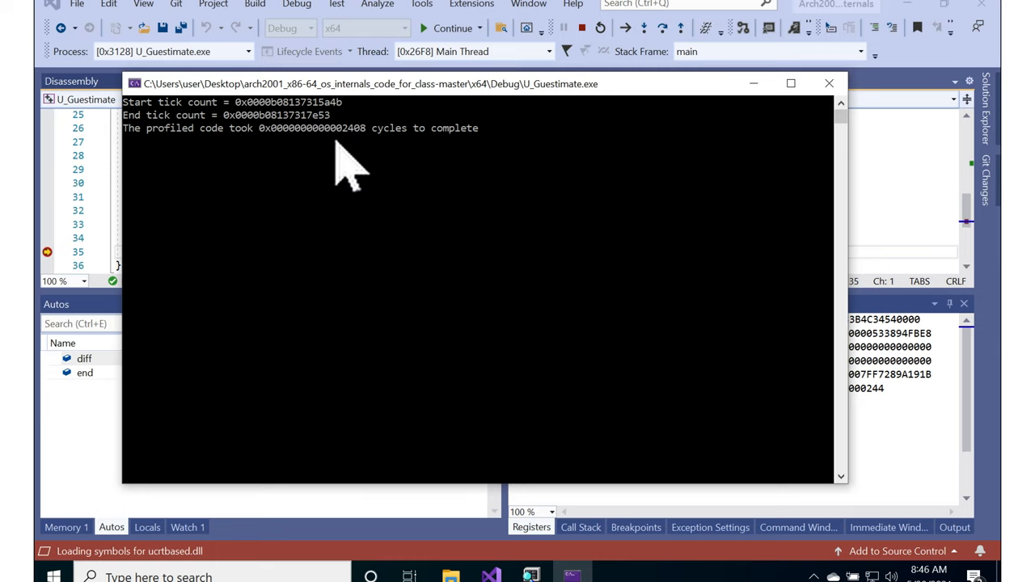
mouse_move(436, 175)
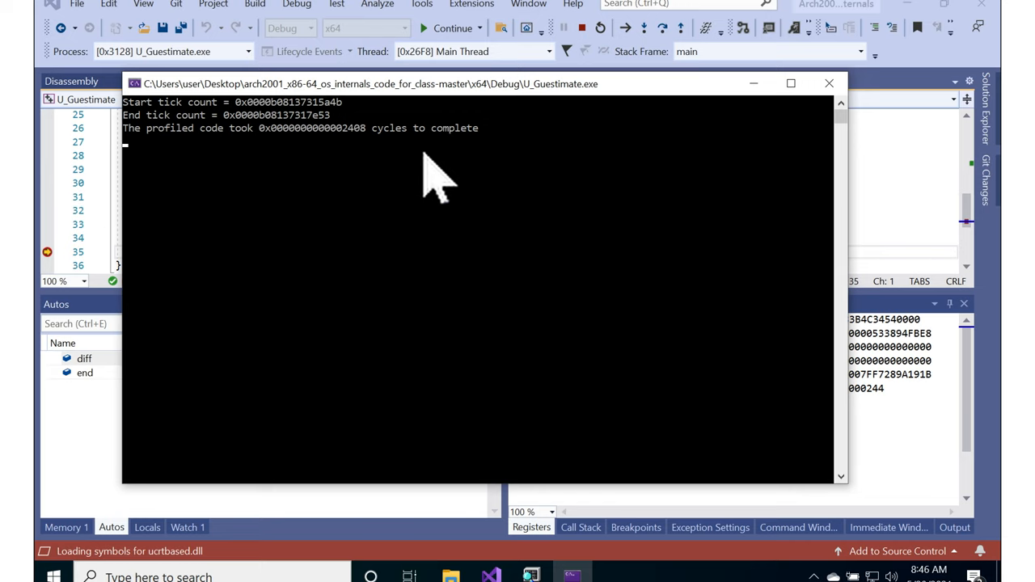
mouse_move(391, 162)
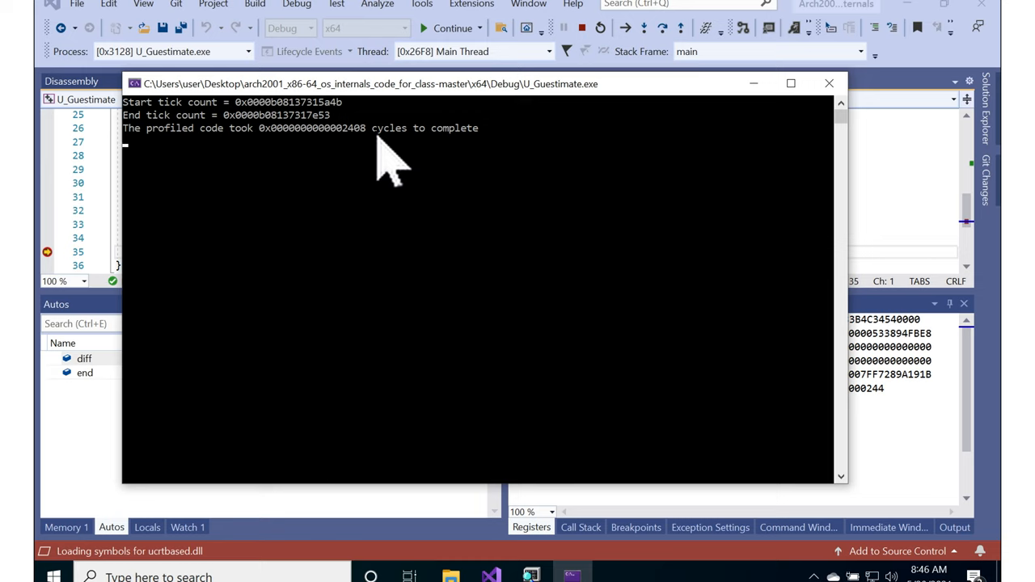
mouse_move(373, 202)
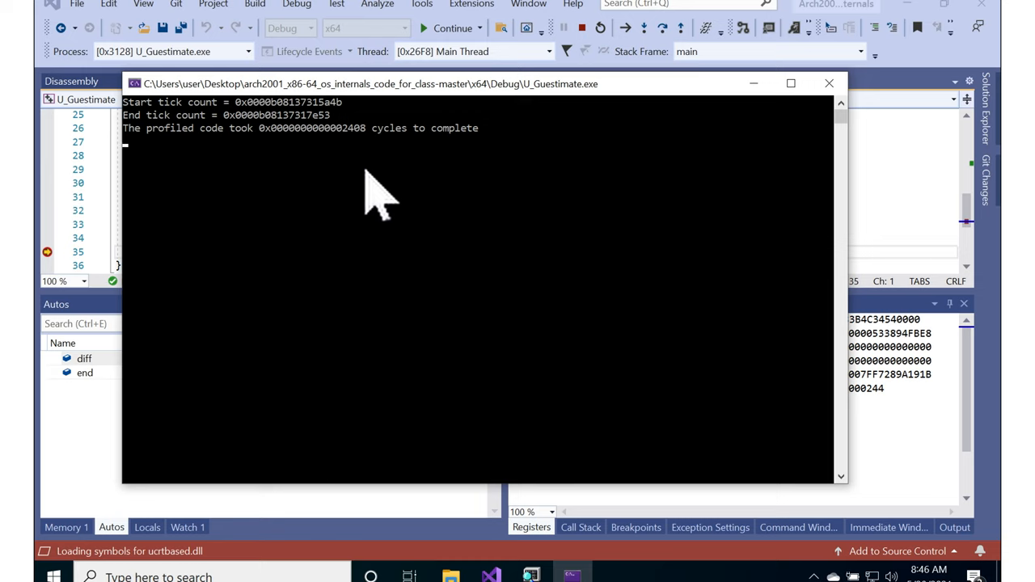
mouse_move(417, 137)
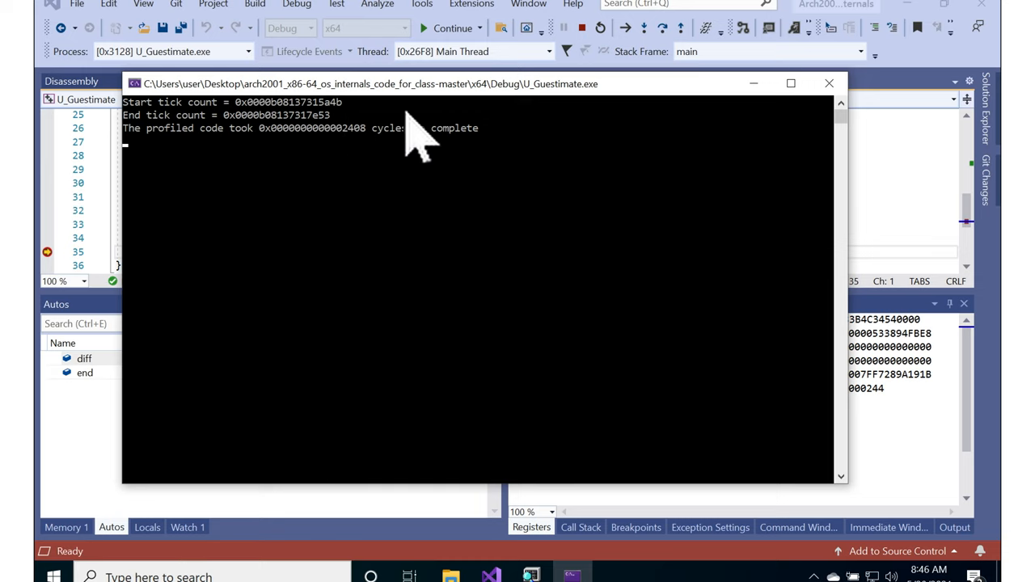
mouse_move(437, 105)
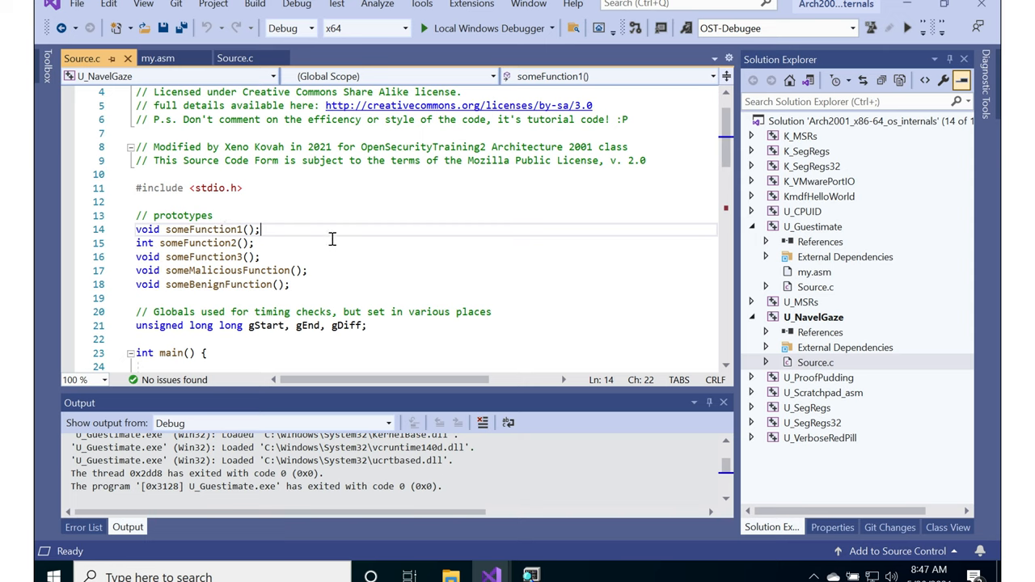
Step: Add a breakpoint on the someFunction2() call at line 29 of NavelGaze's main
scroll(down, 3)
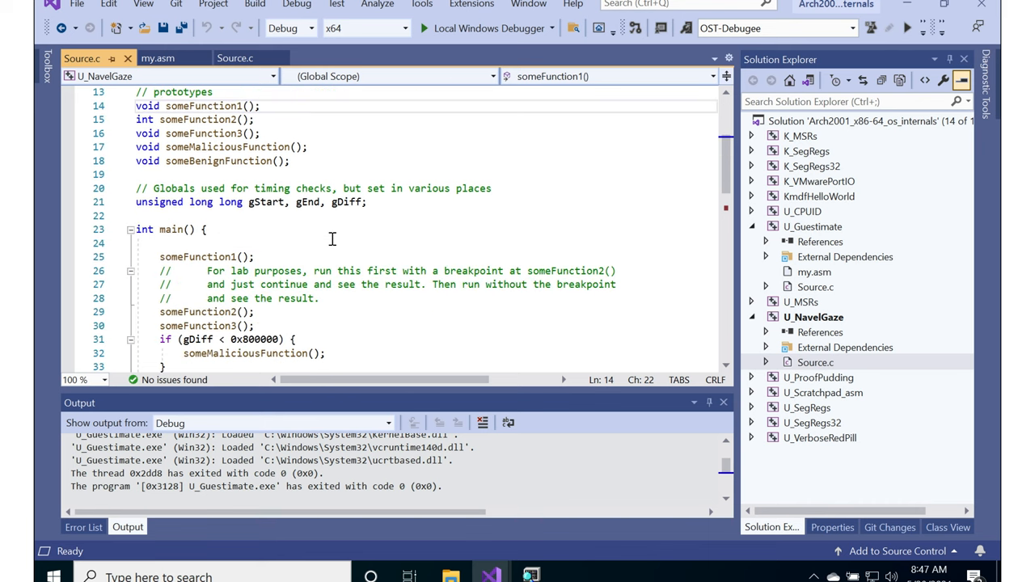
scroll(down, 3)
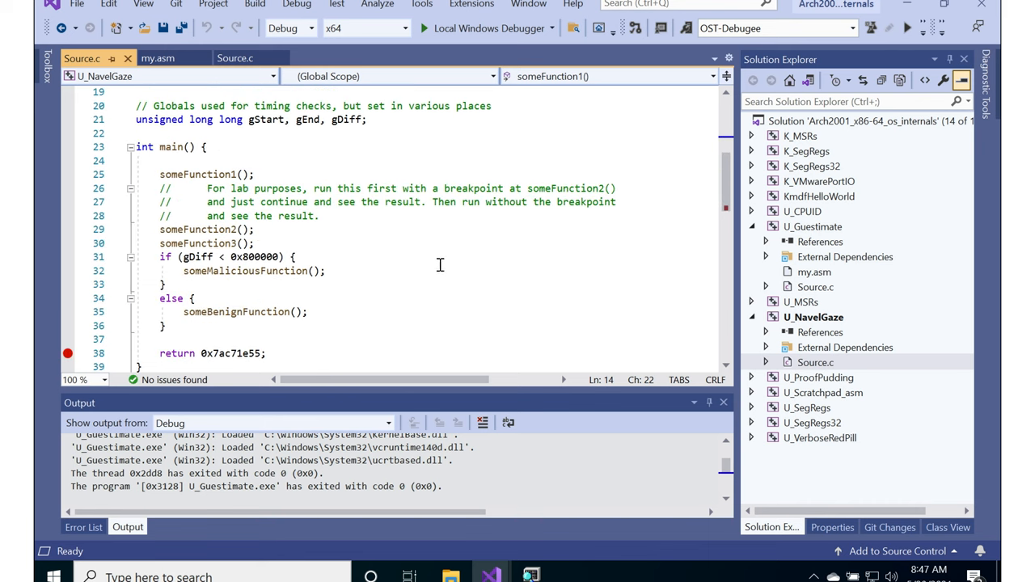
click(68, 230)
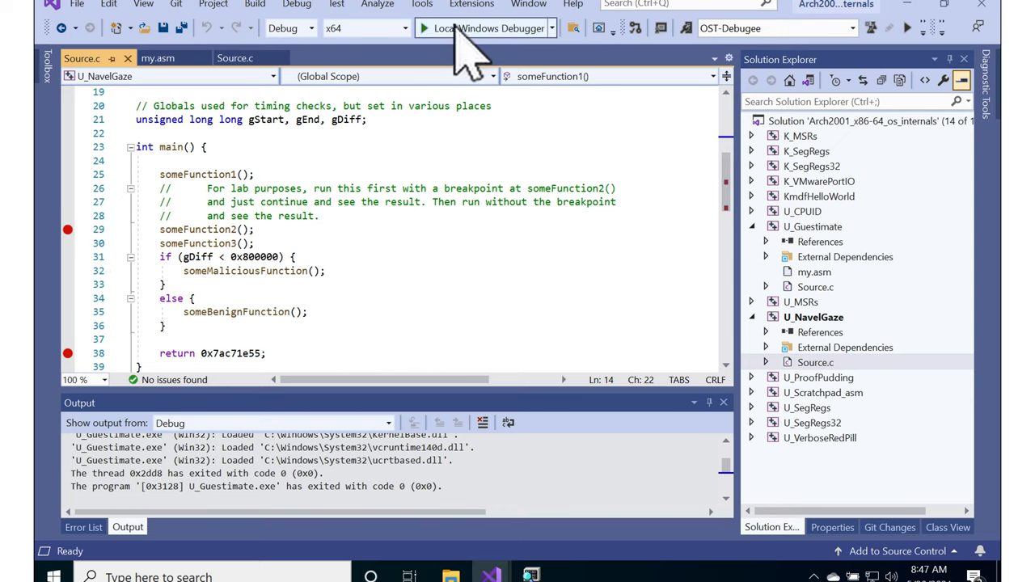
Step: Debug U_NavelGaze, pausing at someFunction2 and main's return before it exits with code 0
click(482, 28)
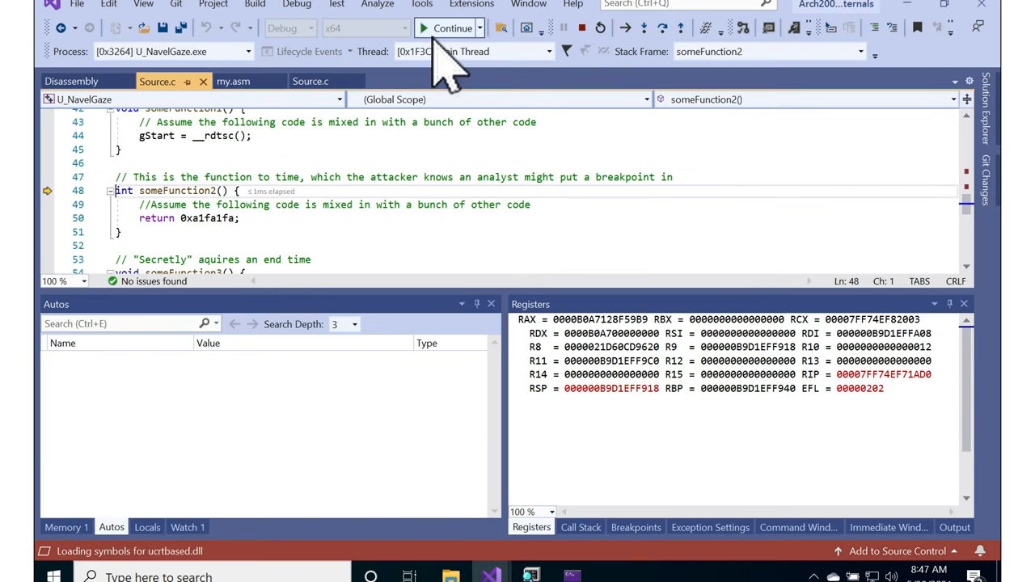
click(452, 28)
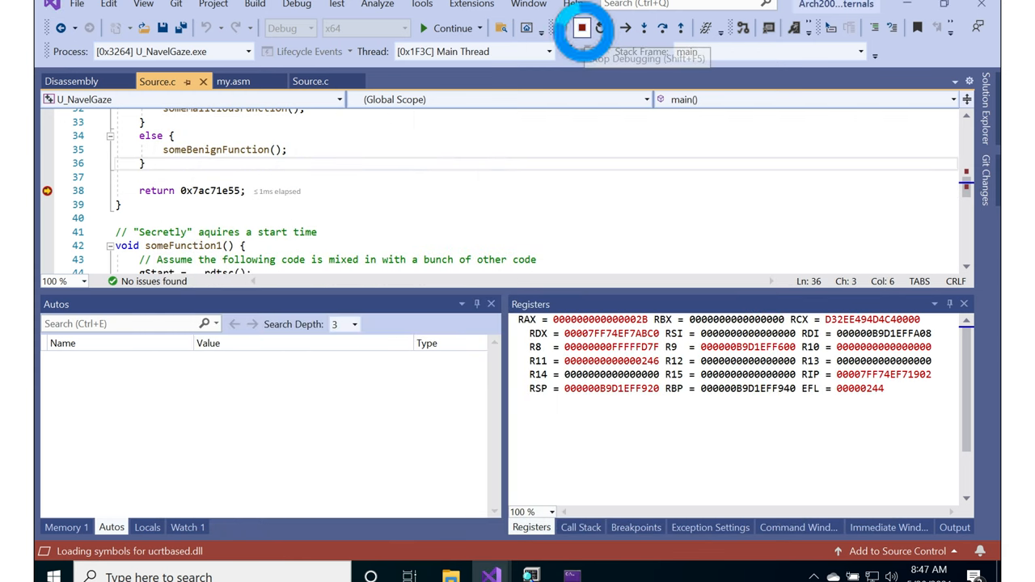
click(581, 28)
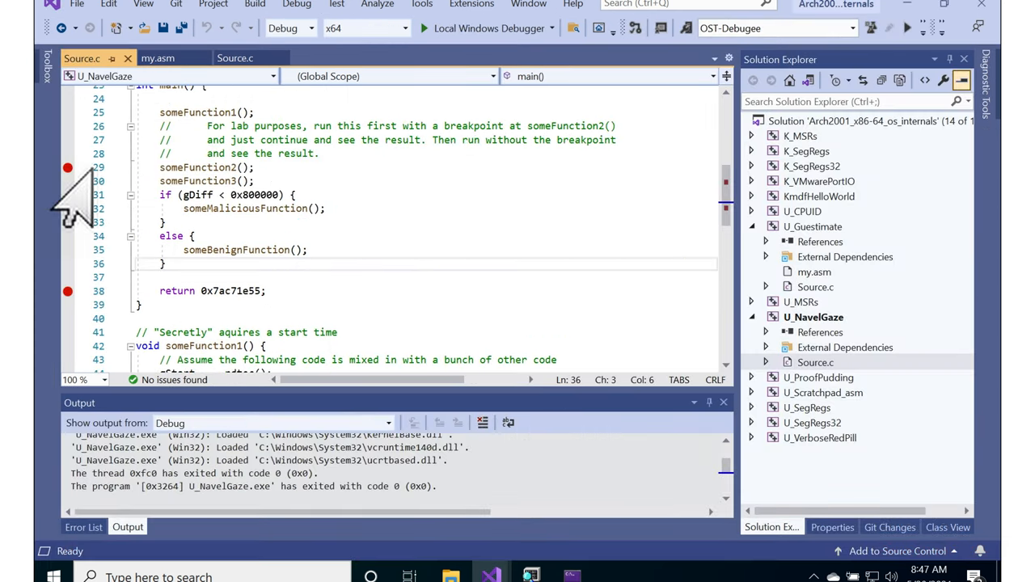
Step: Debug U_NavelGaze with only the return breakpoint, producing the malicious "haxed" console message
click(423, 29)
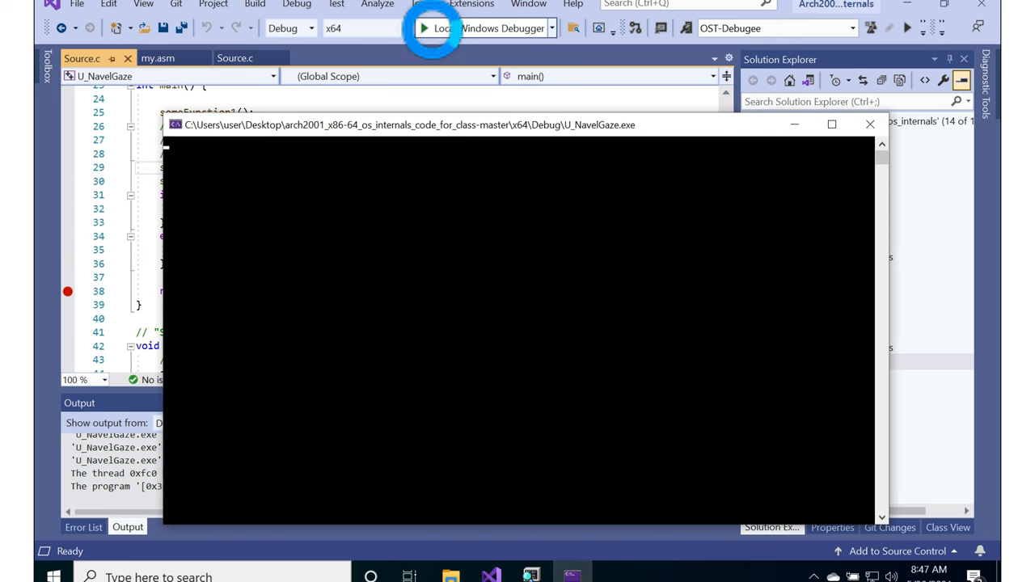
click(424, 28)
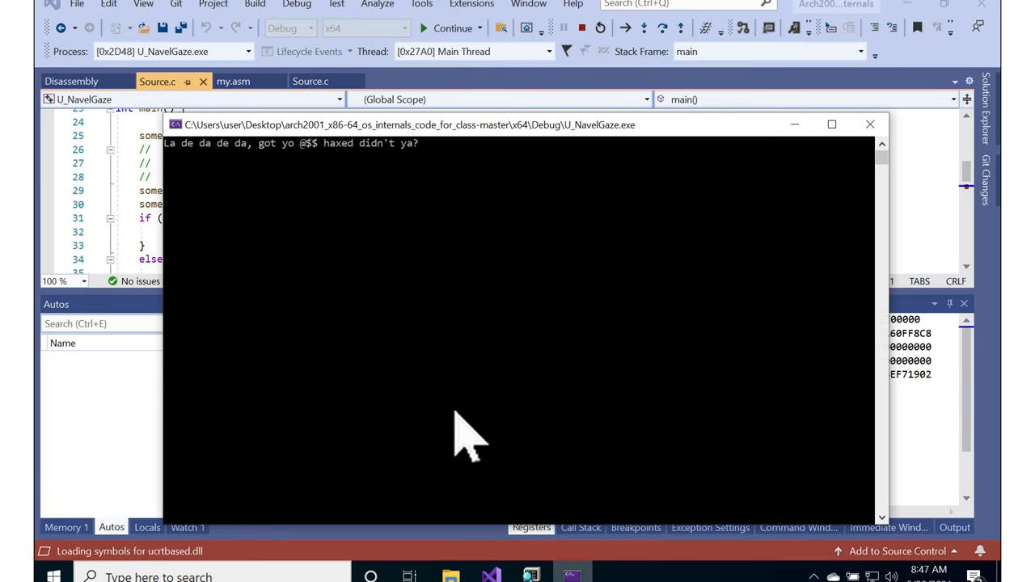
mouse_move(259, 186)
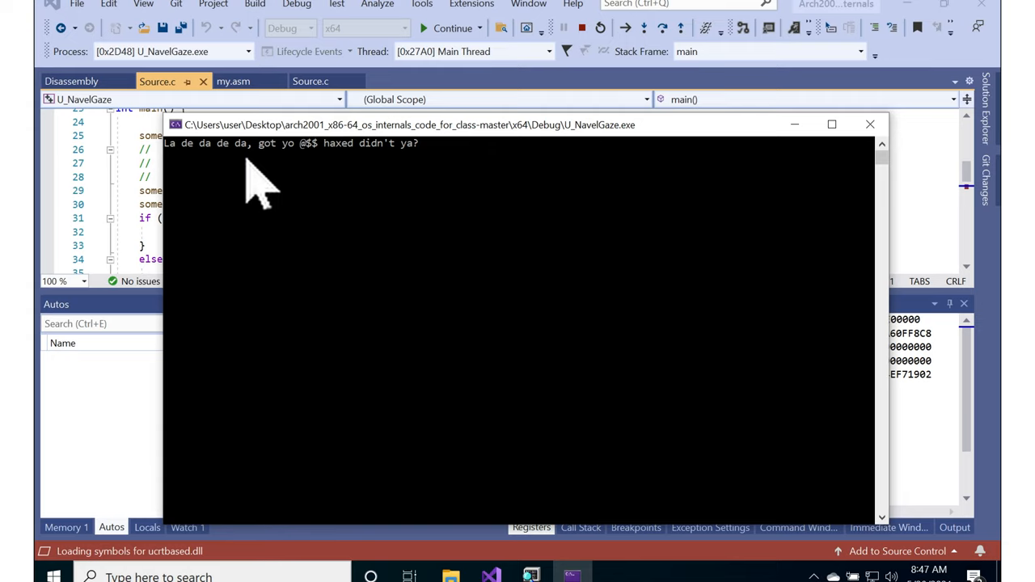
mouse_move(208, 194)
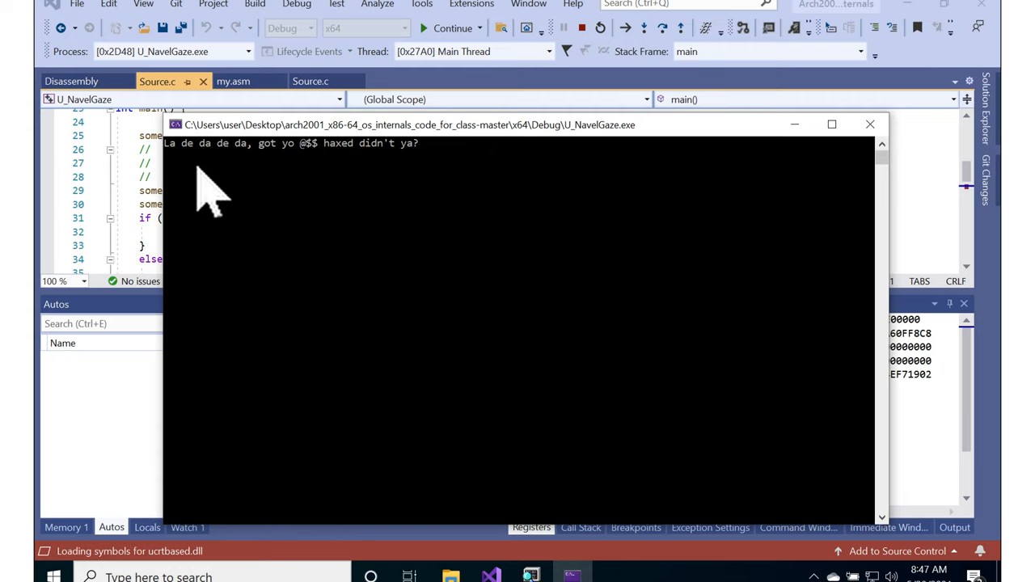
mouse_move(218, 186)
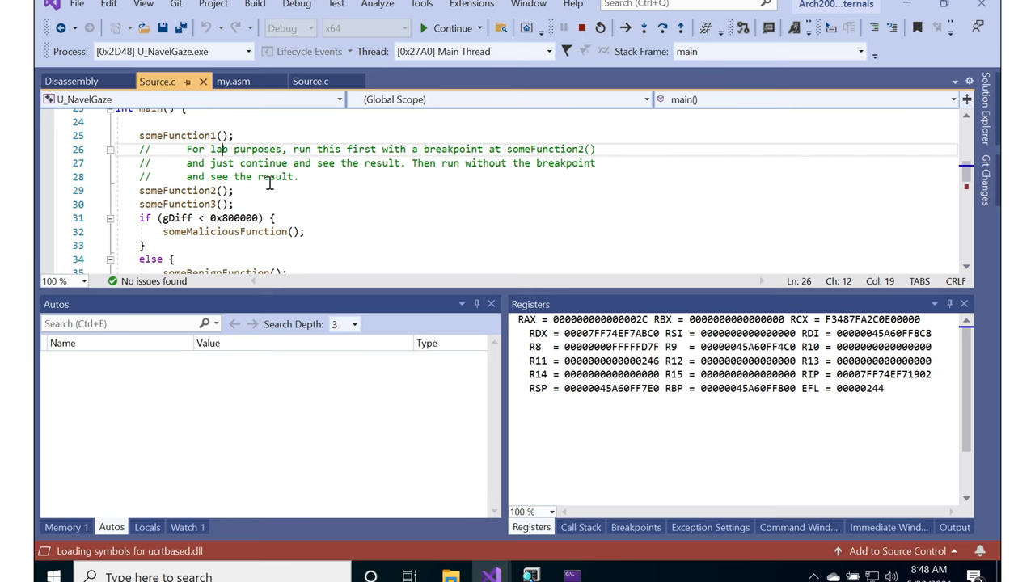
mouse_move(89, 227)
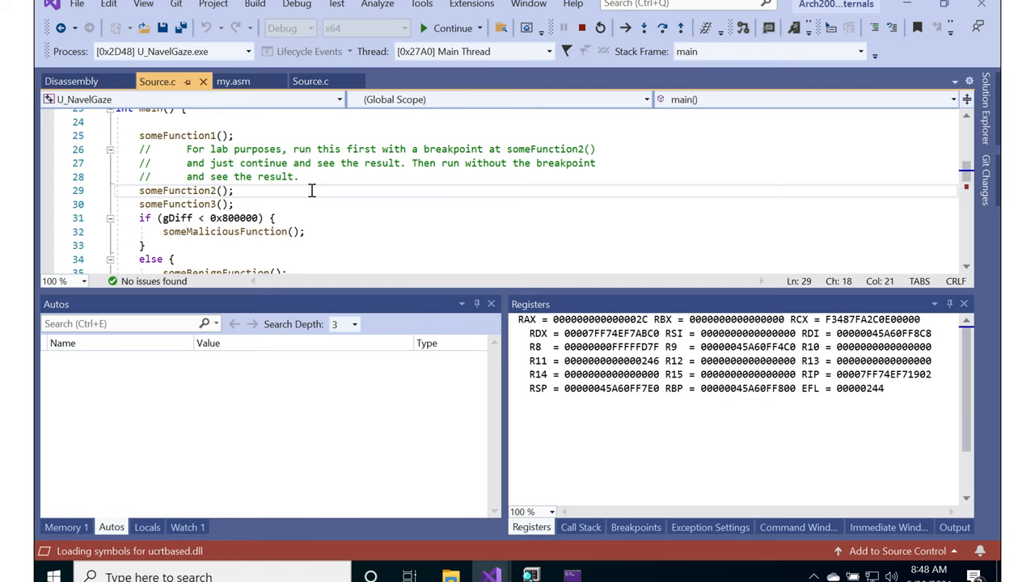
mouse_move(623, 72)
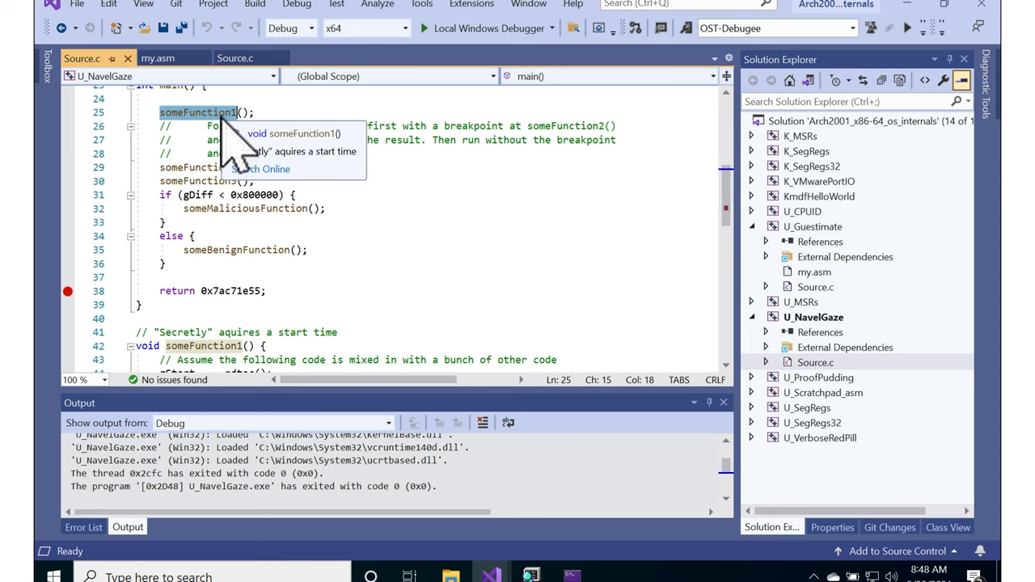
Step: Peek someFunction1's definition inline, revealing gStart = __rdtsc()
right_click(197, 114)
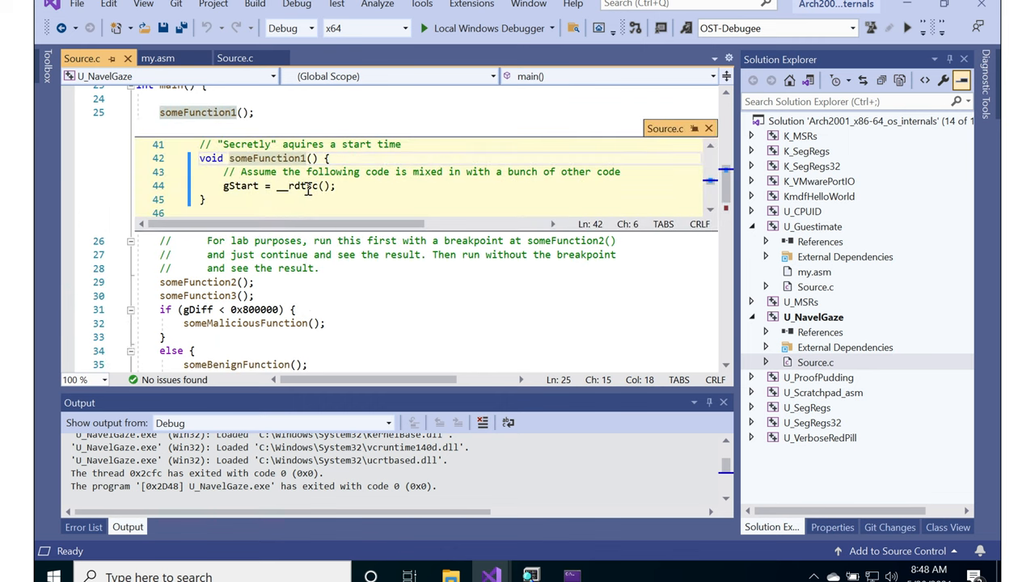
mouse_move(300, 186)
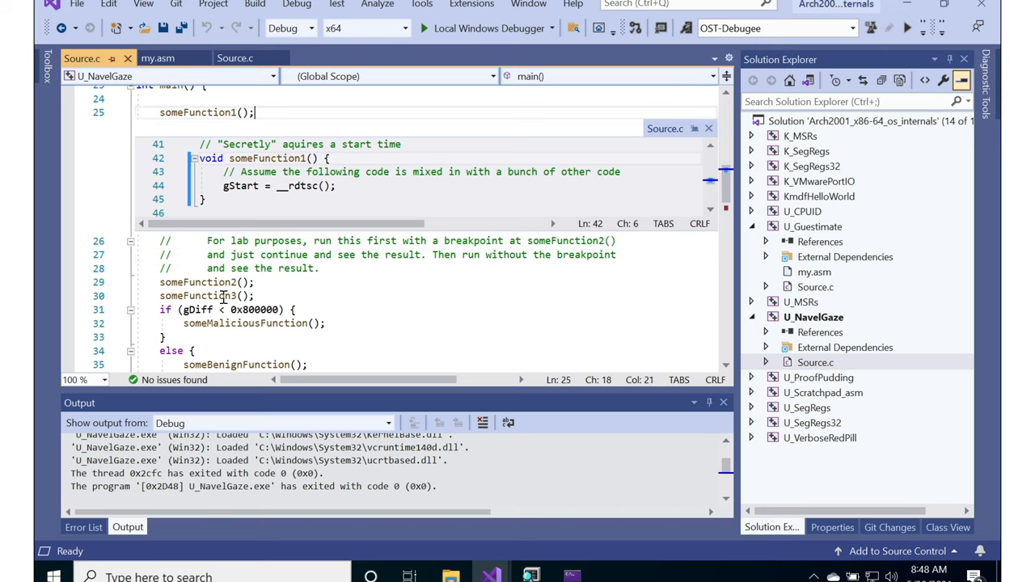
mouse_move(197, 310)
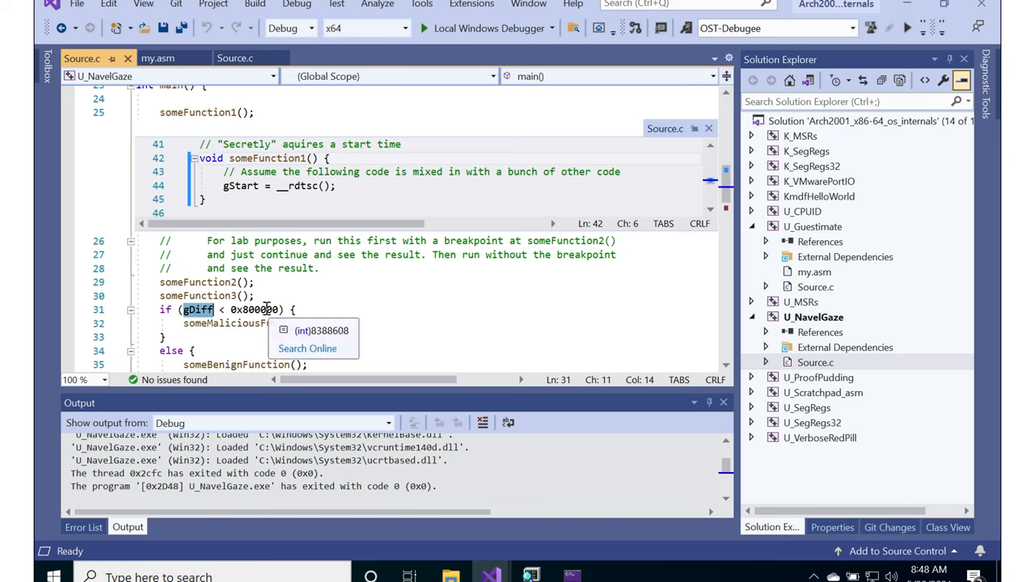
mouse_move(256, 295)
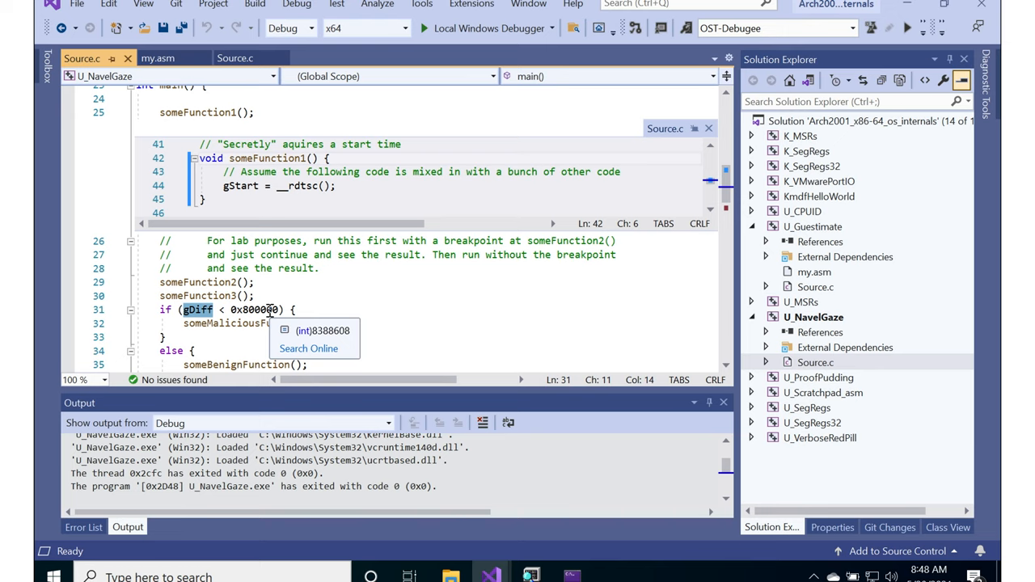
mouse_move(267, 310)
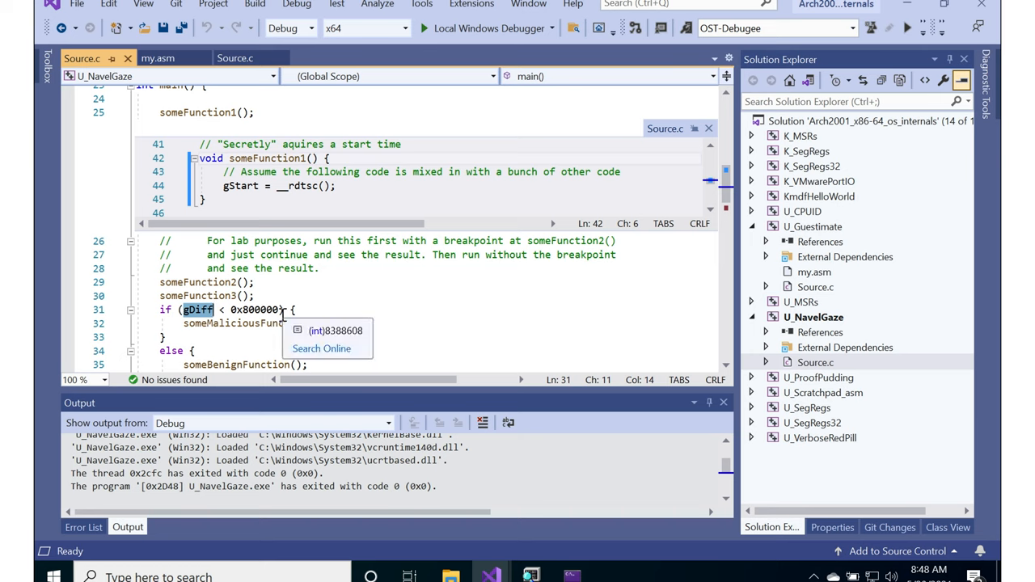
mouse_move(81, 311)
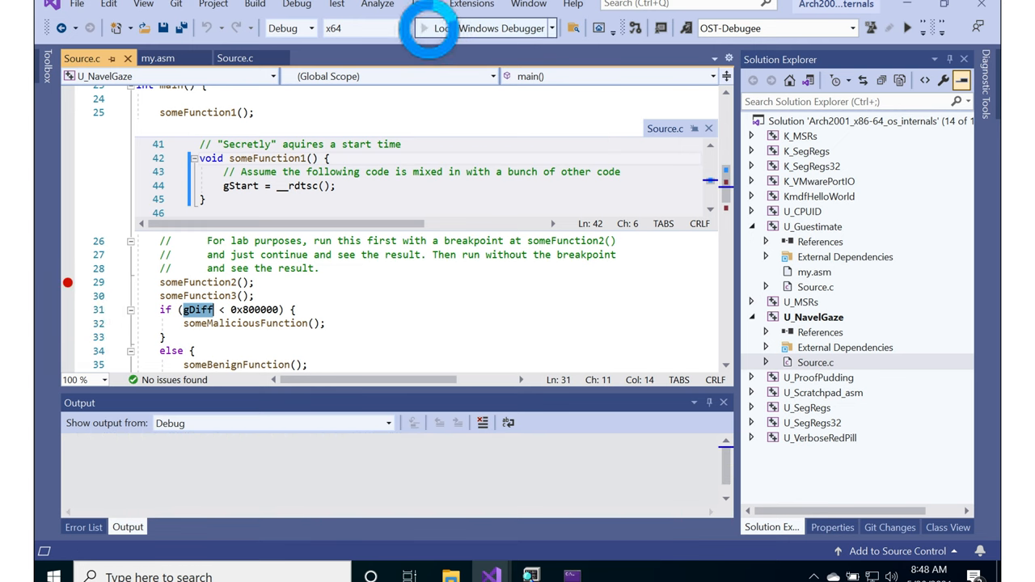
Step: Debug U_NavelGaze twice more, getting the benign "I'm as innocent as can be!" message
click(424, 27)
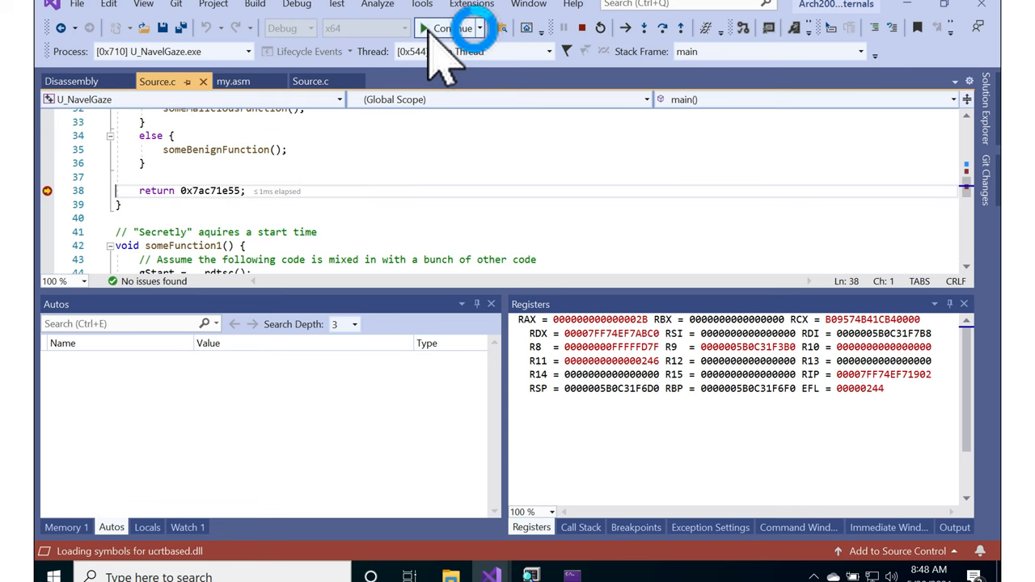
click(443, 27)
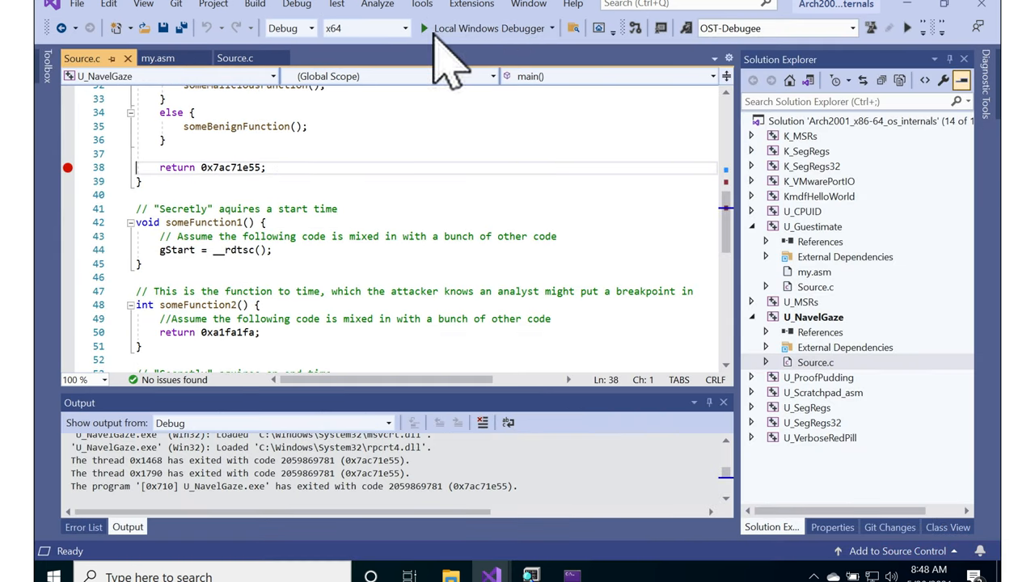
click(551, 28)
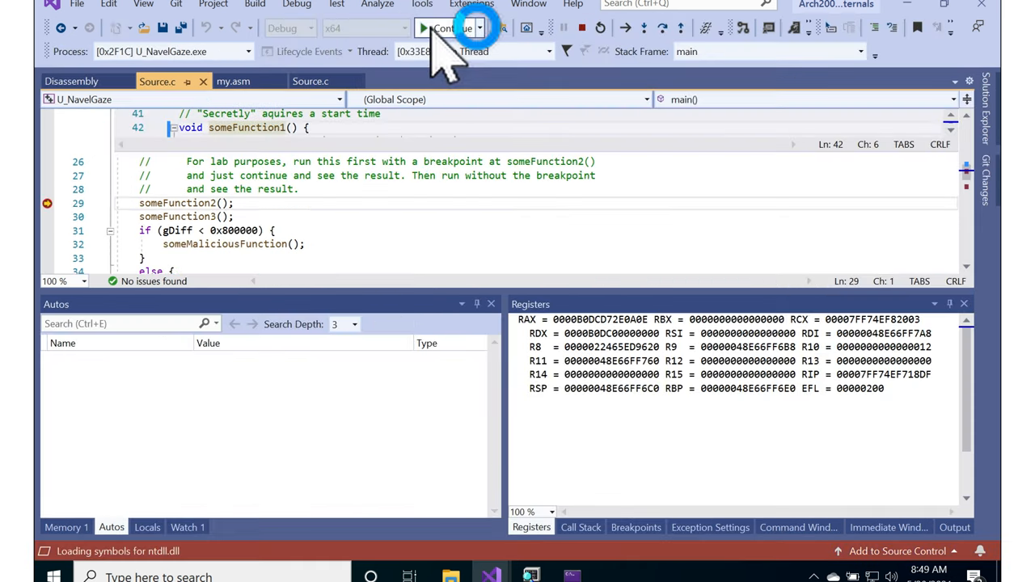
click(443, 27)
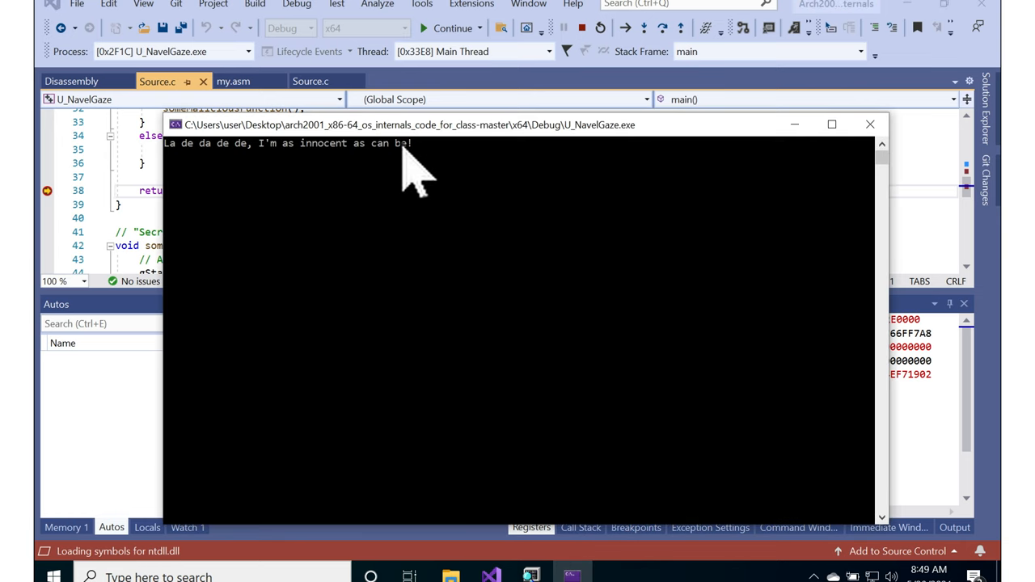
mouse_move(213, 186)
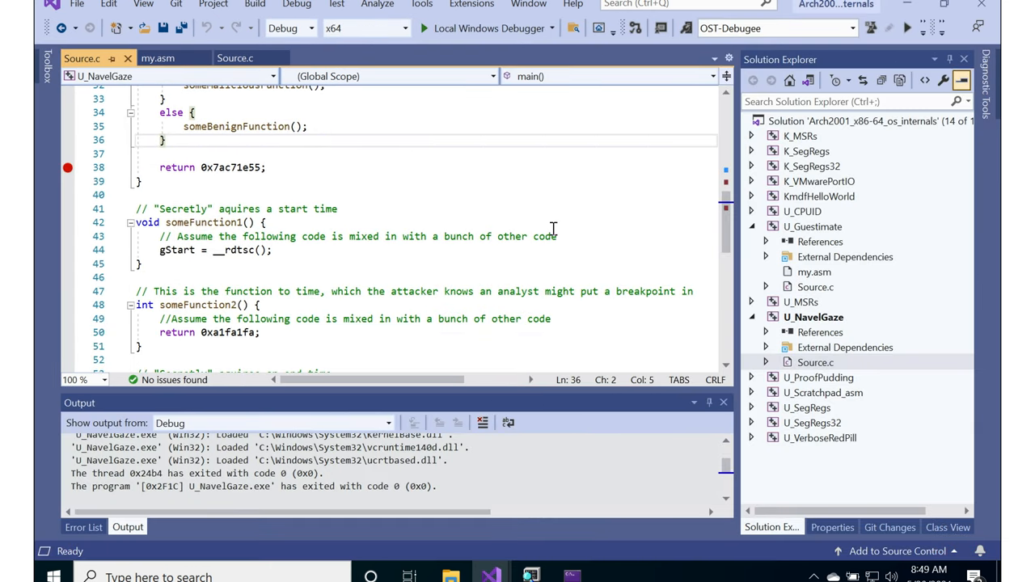
click(162, 139)
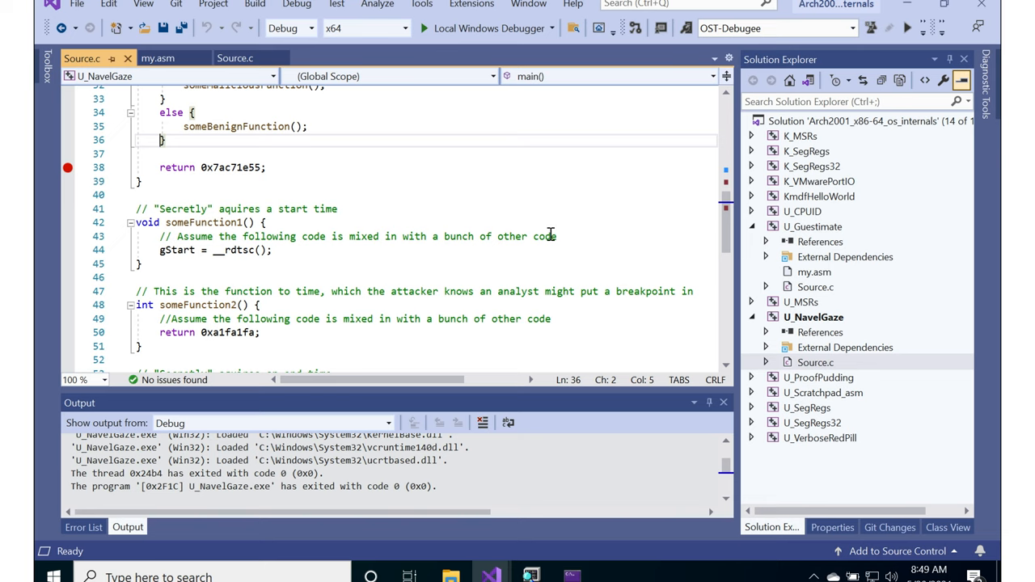
mouse_move(726, 250)
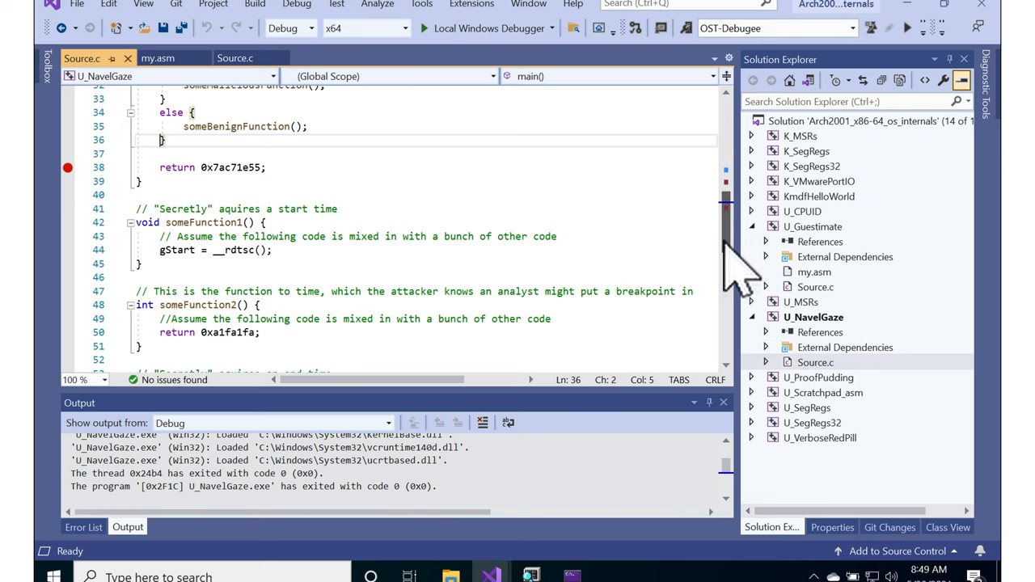